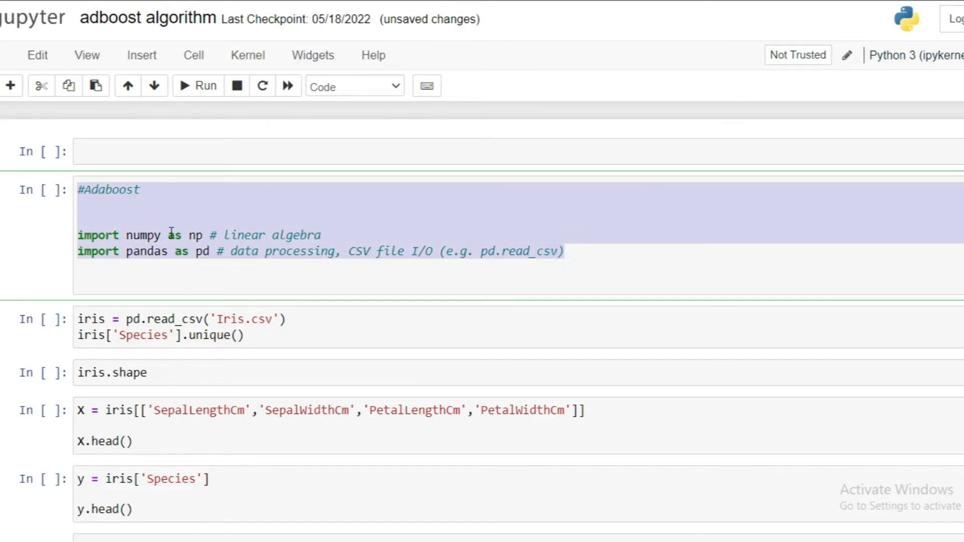
Run the pandas/numpy import cell and load Iris.csv into the 150-row 'iris' table
left_click(174, 234)
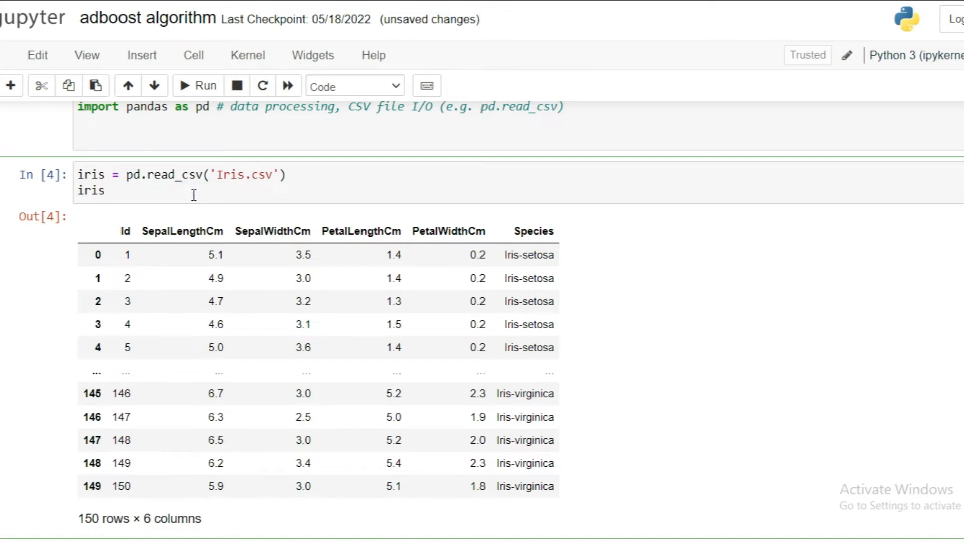
double_click(174, 230)
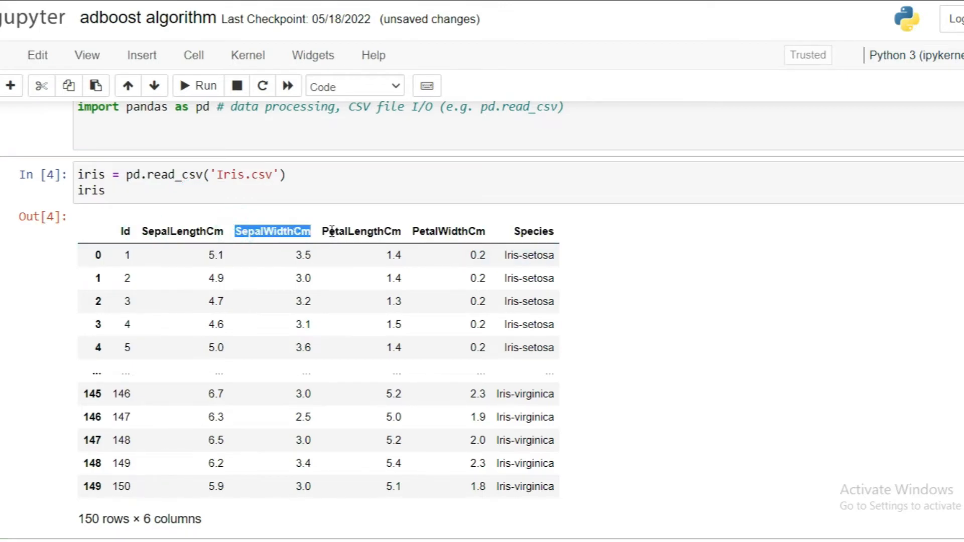
left_click(362, 231)
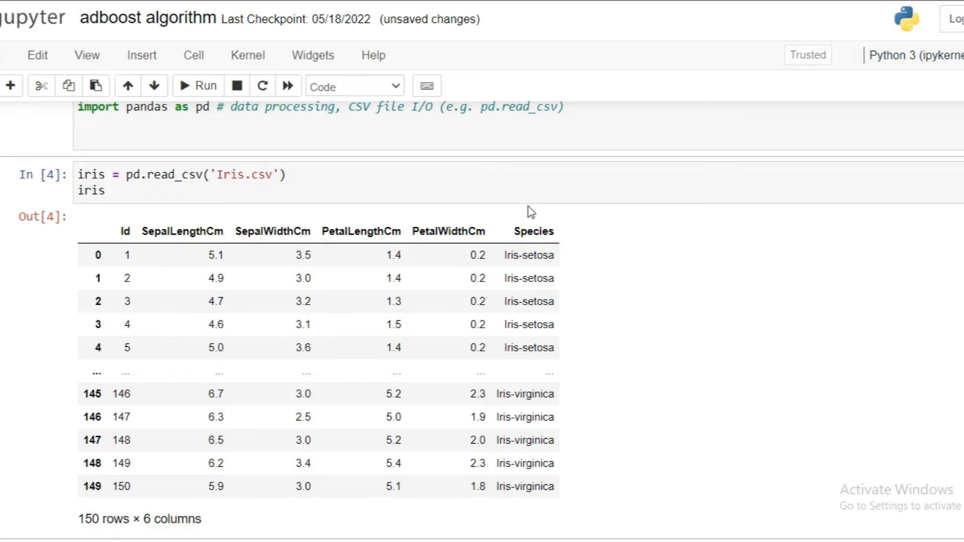
Run the iris.shape, feature-column X and Species y cells
scroll("down", 3)
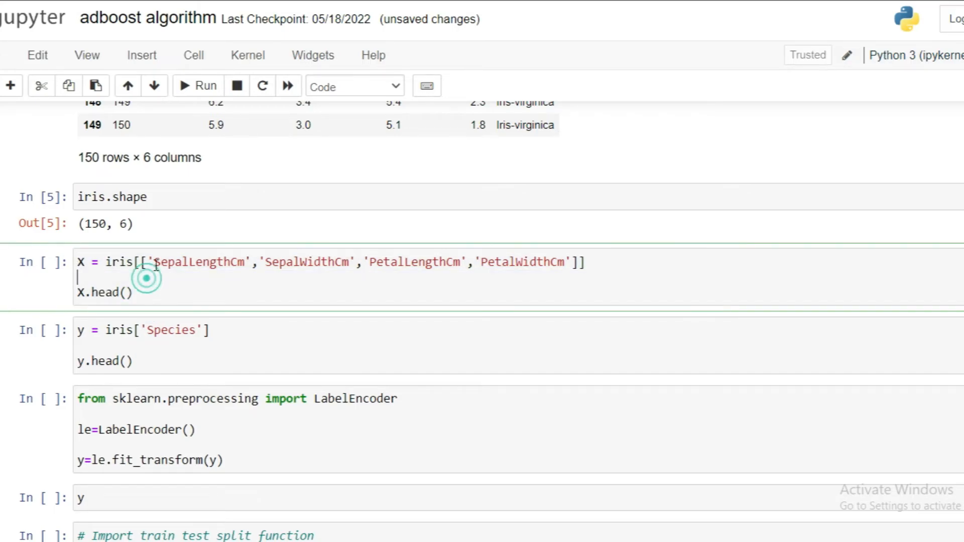
left_click(198, 86)
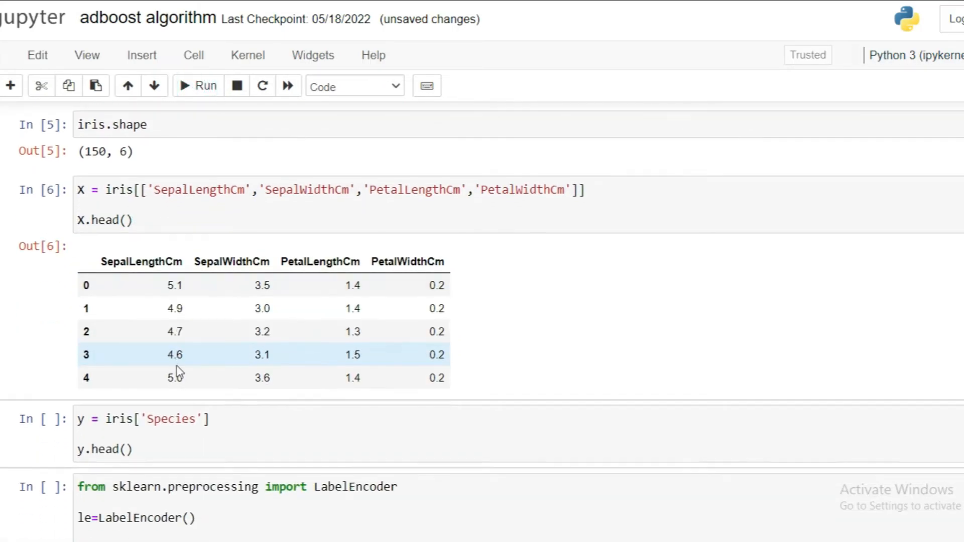
left_click(198, 86)
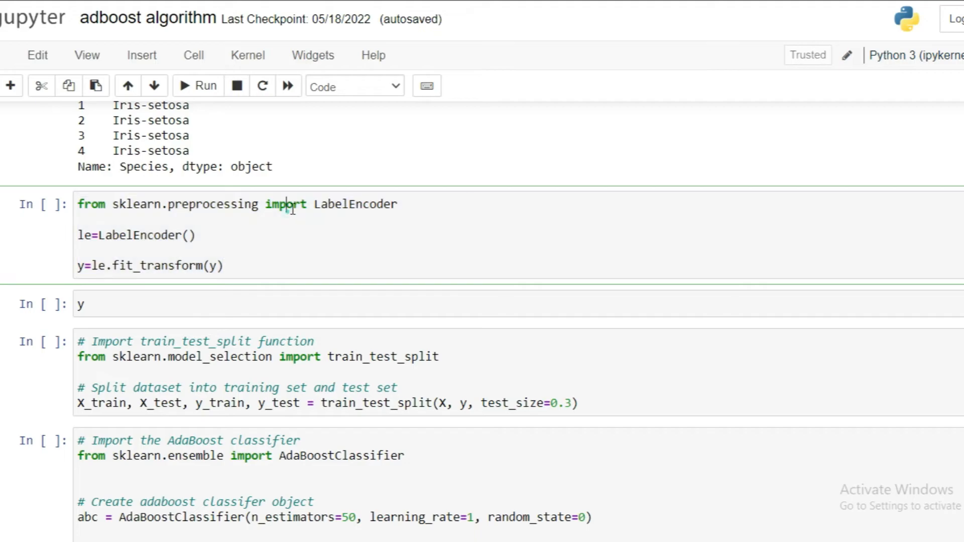
Run the LabelEncoder cell so y shows classes 0, 1 and 2
left_click(198, 235)
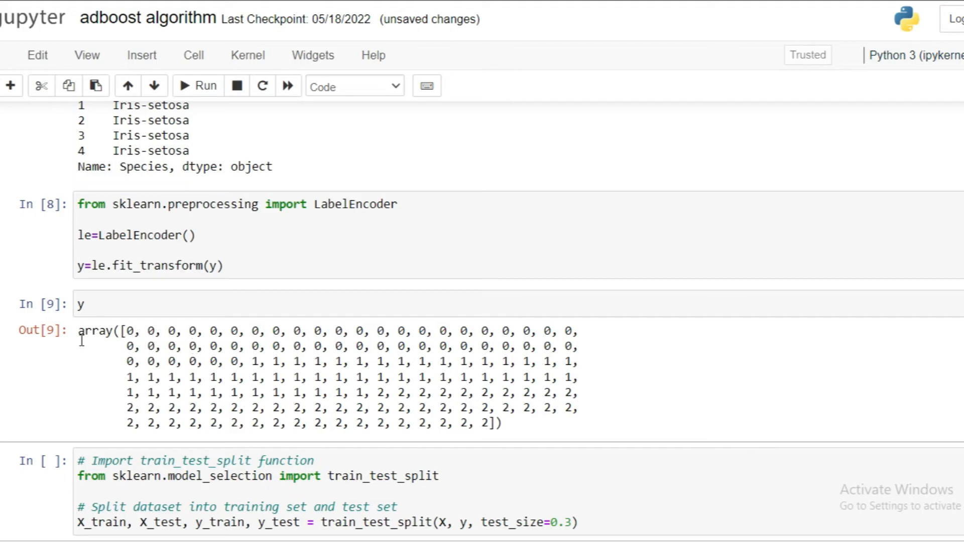
left_click_drag(79, 330, 501, 422)
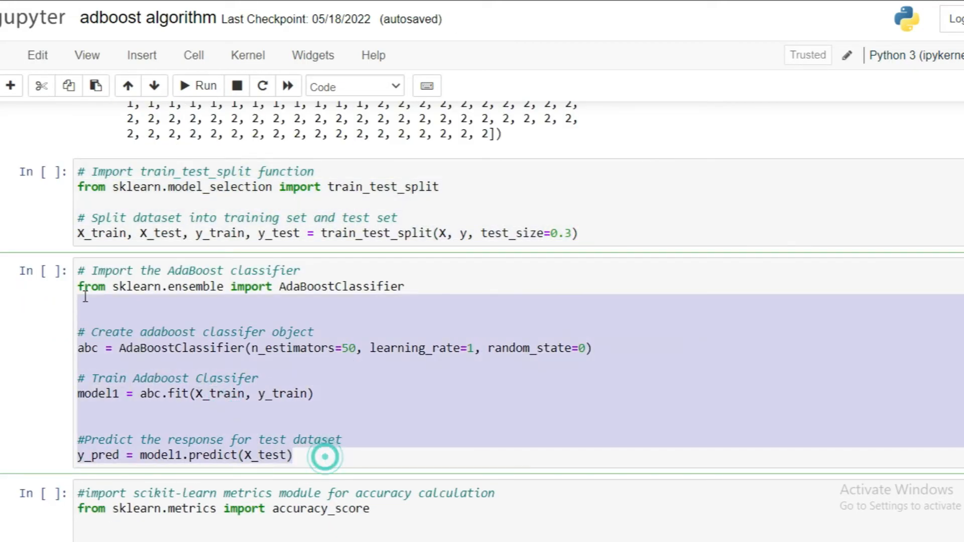
Run the train_test_split, AdaBoostClassifier and accuracy_score cells, giving 0.9555555555555556
left_click(197, 86)
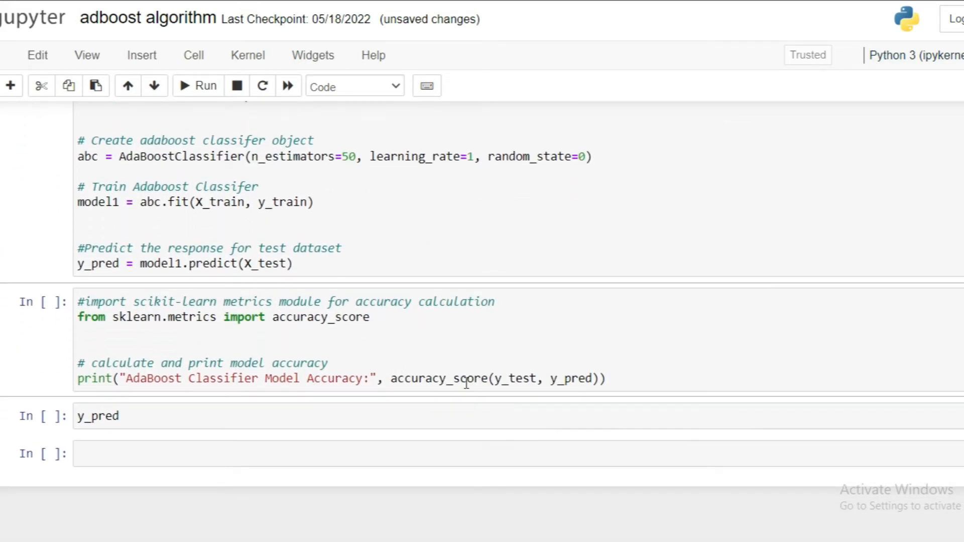
left_click(198, 86)
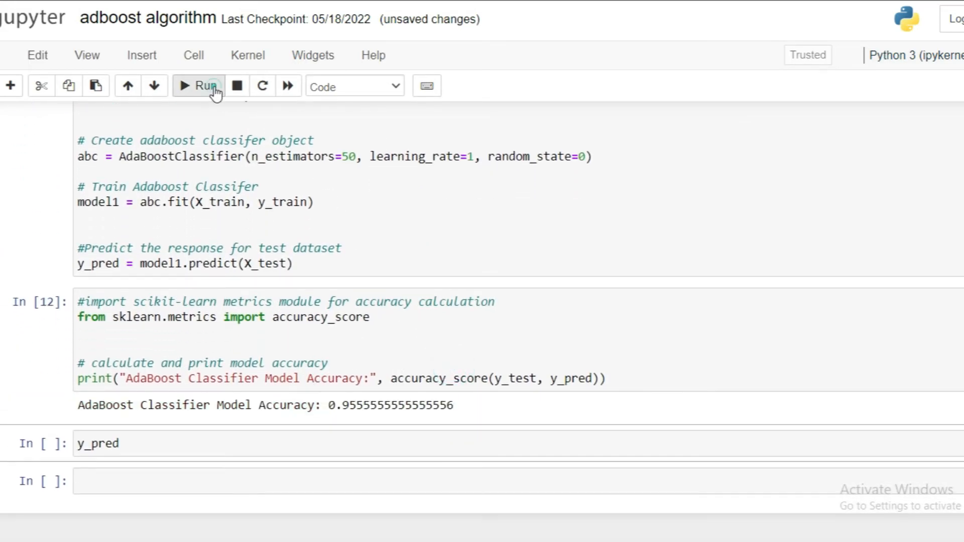
left_click_drag(323, 405, 433, 405)
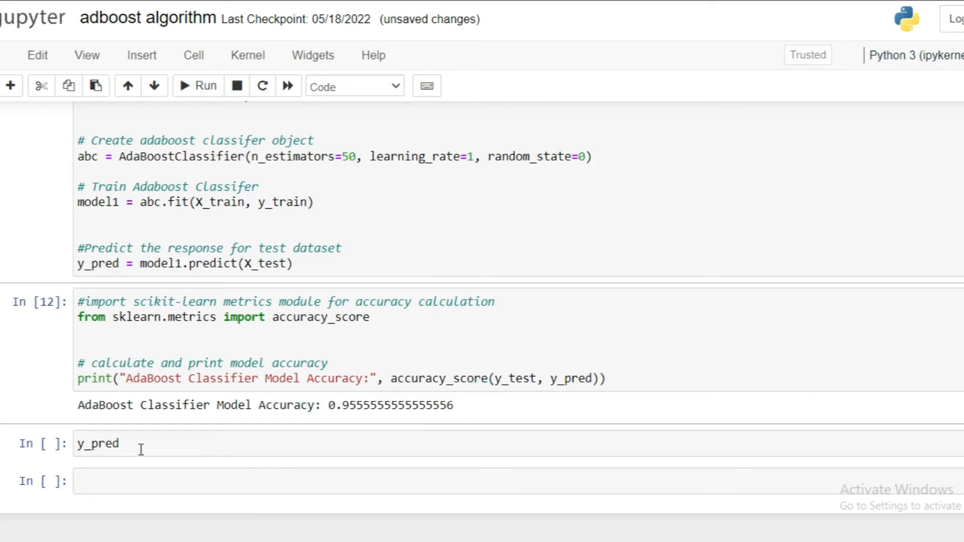
Run the y_pred cell to show predicted test-set classes 0, 1 and 2
left_click(198, 86)
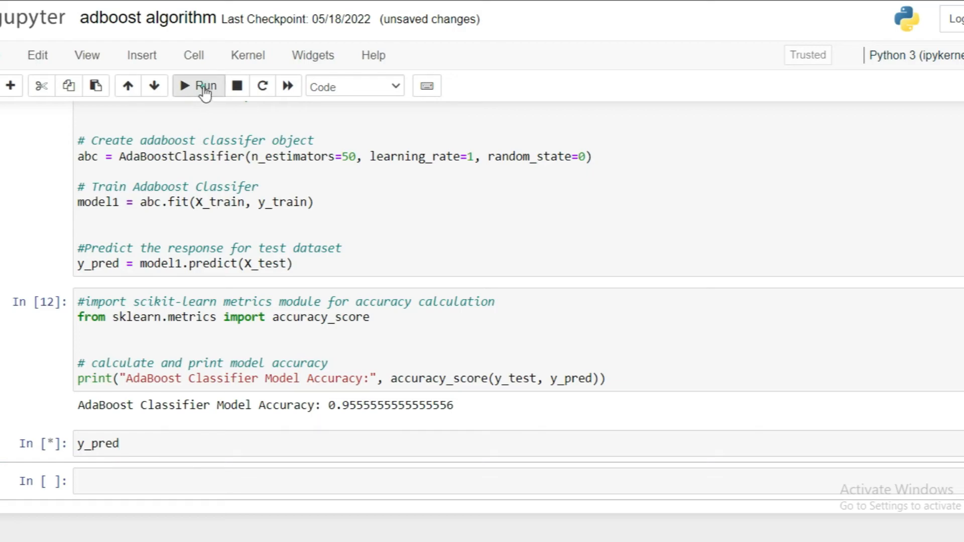
left_click(197, 85)
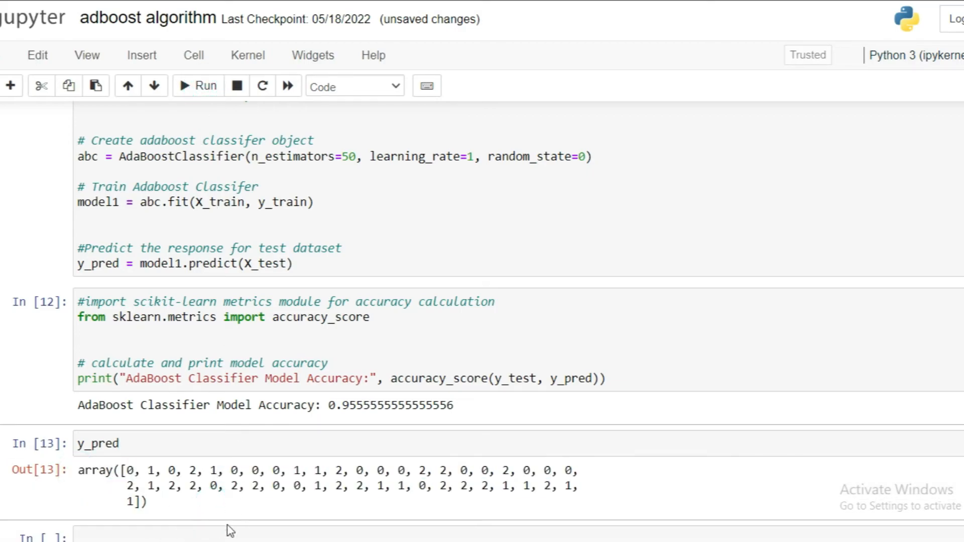
mouse_move(206, 515)
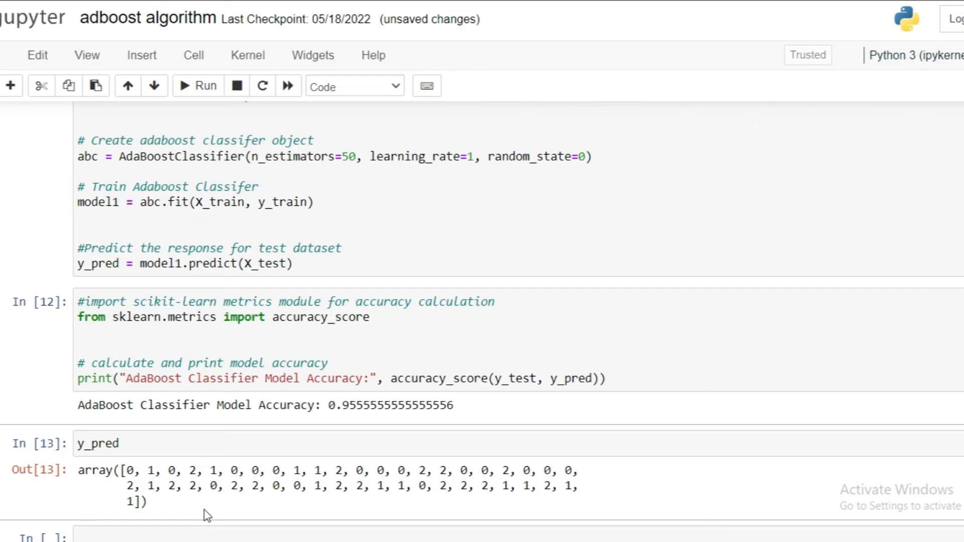